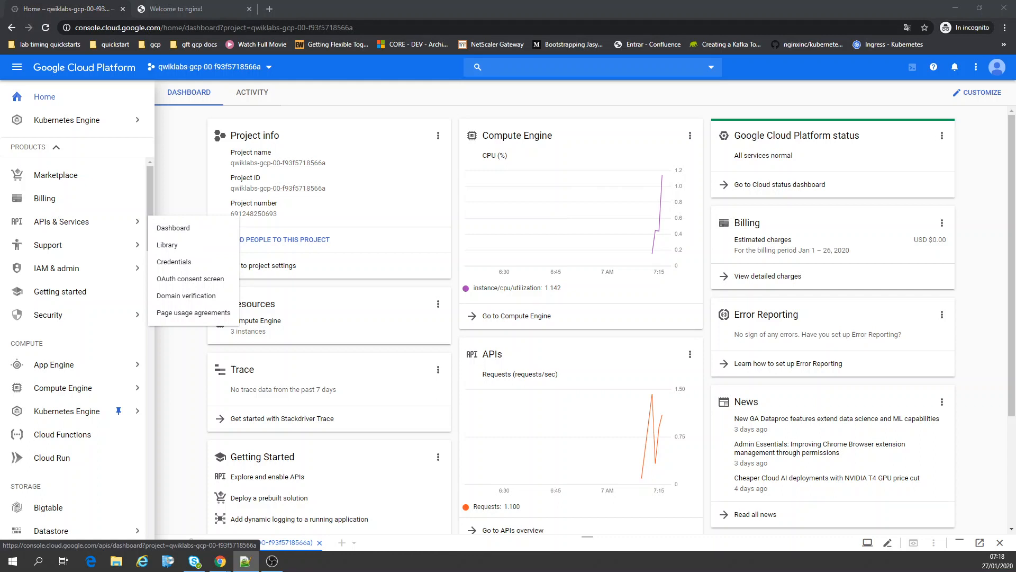
pyautogui.moveTo(202, 217)
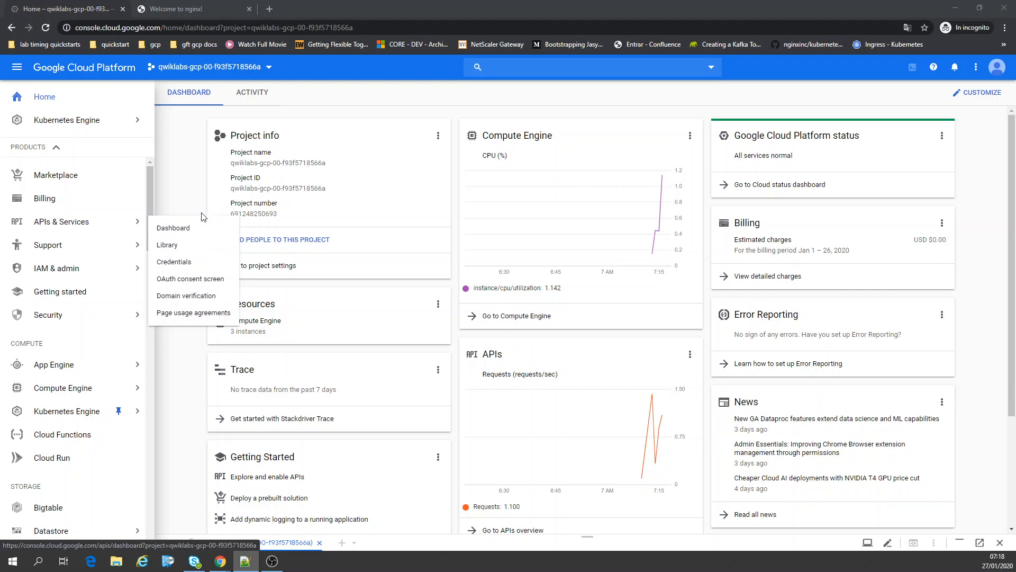
pyautogui.moveTo(67, 119)
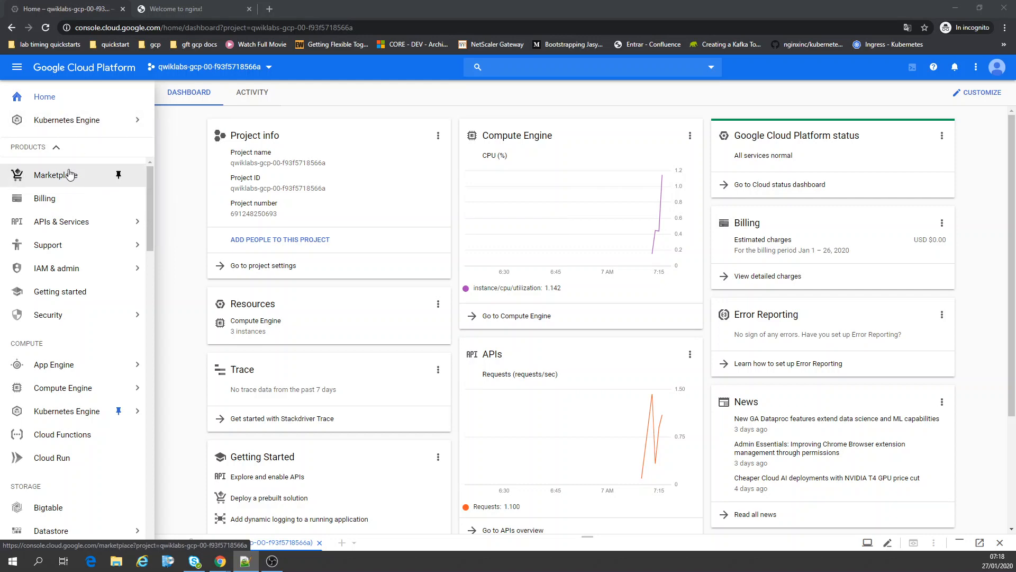
# Search the Marketplace for 'lamp' and browse the 18 results
pyautogui.click(55, 174)
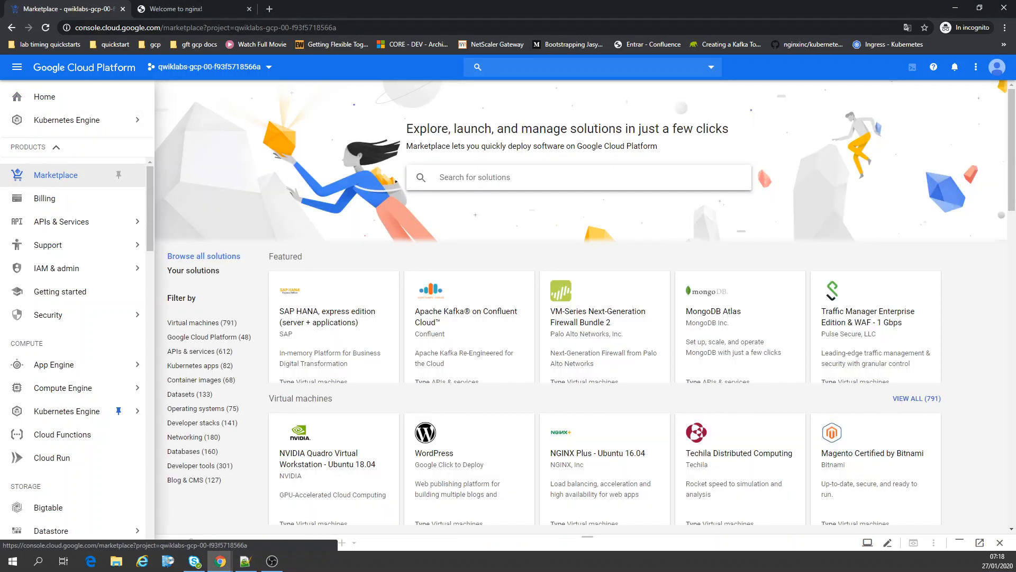
pyautogui.click(17, 66)
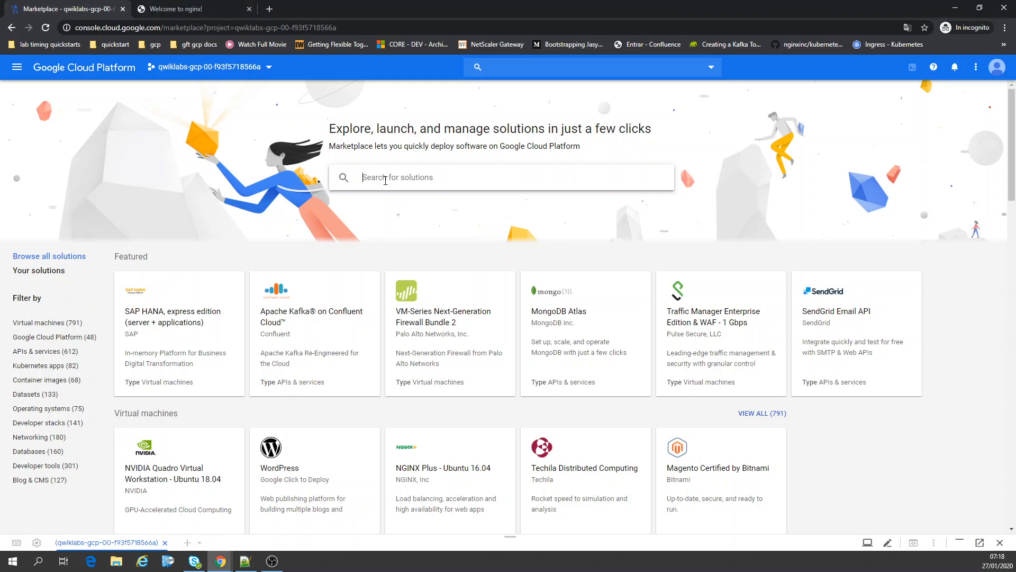
pyautogui.write('lamp')
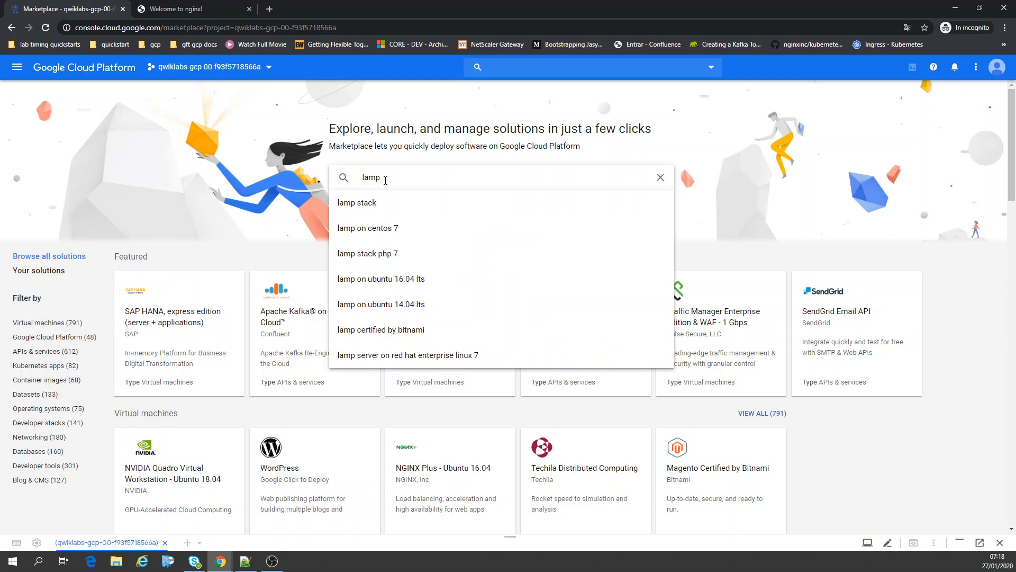
pyautogui.press('Enter')
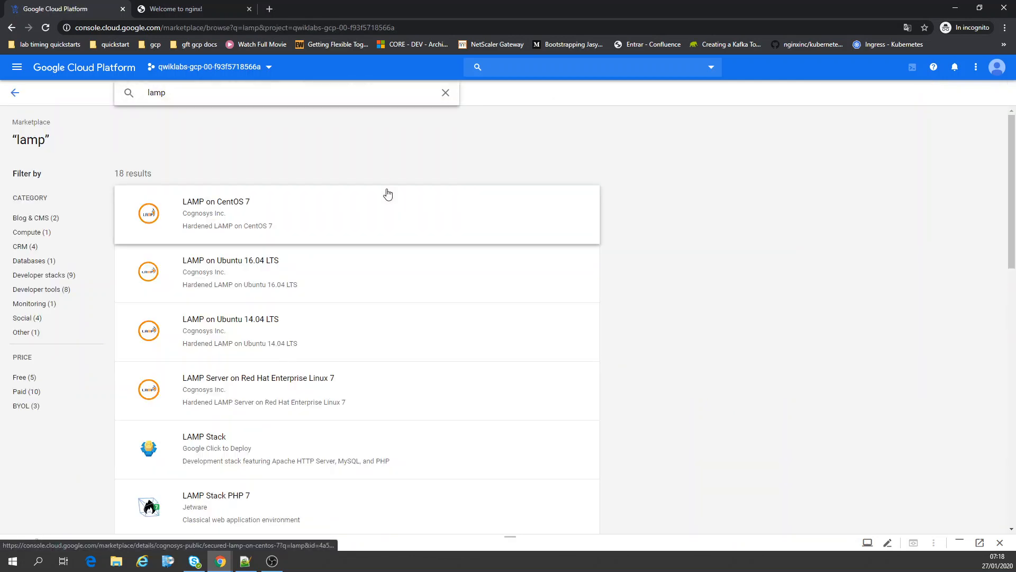
pyautogui.scroll(-3)
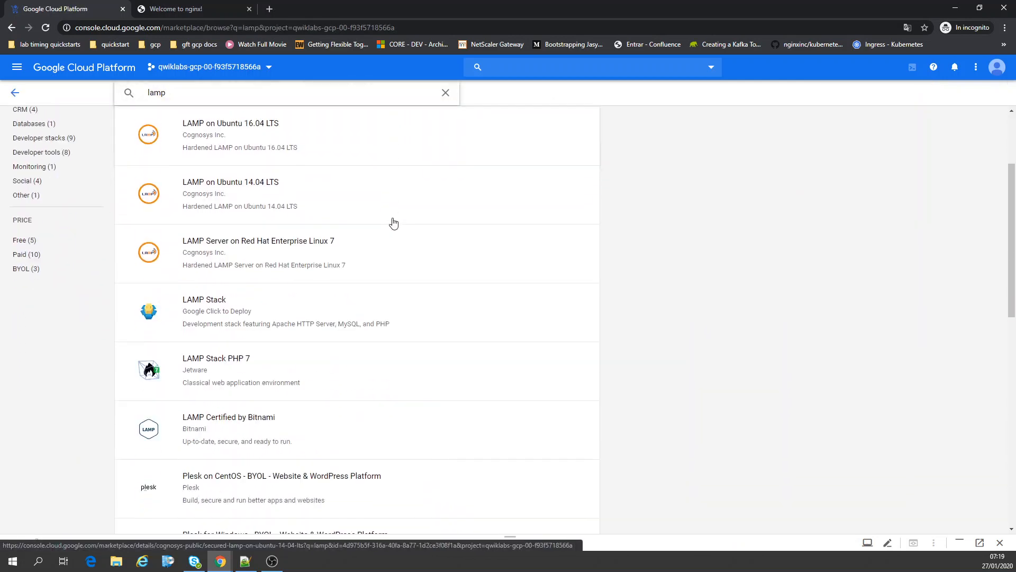
pyautogui.scroll(-3)
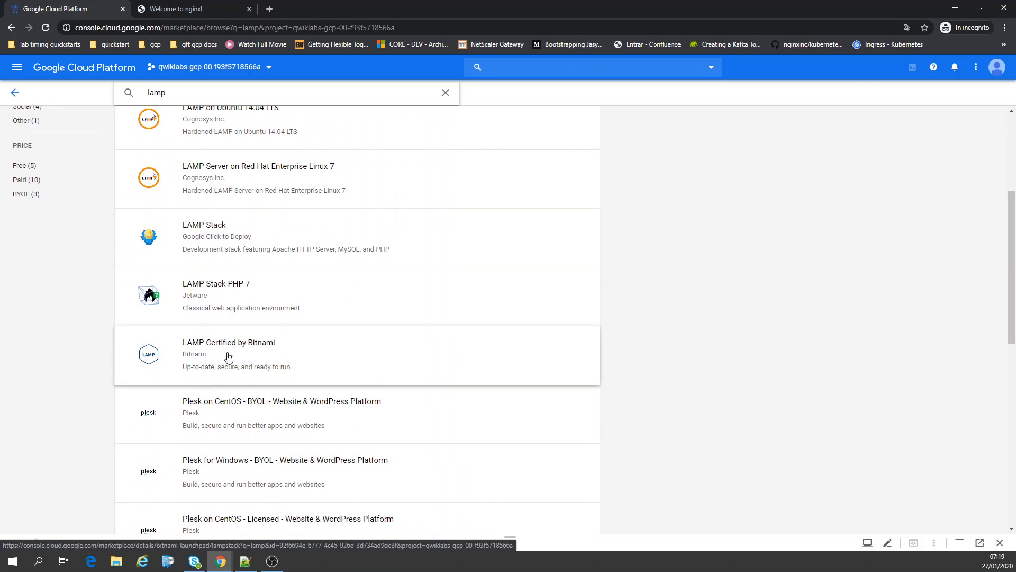
# Review the LAMP Certified by Bitnami listing's overview and $5.13/month pricing
pyautogui.click(228, 355)
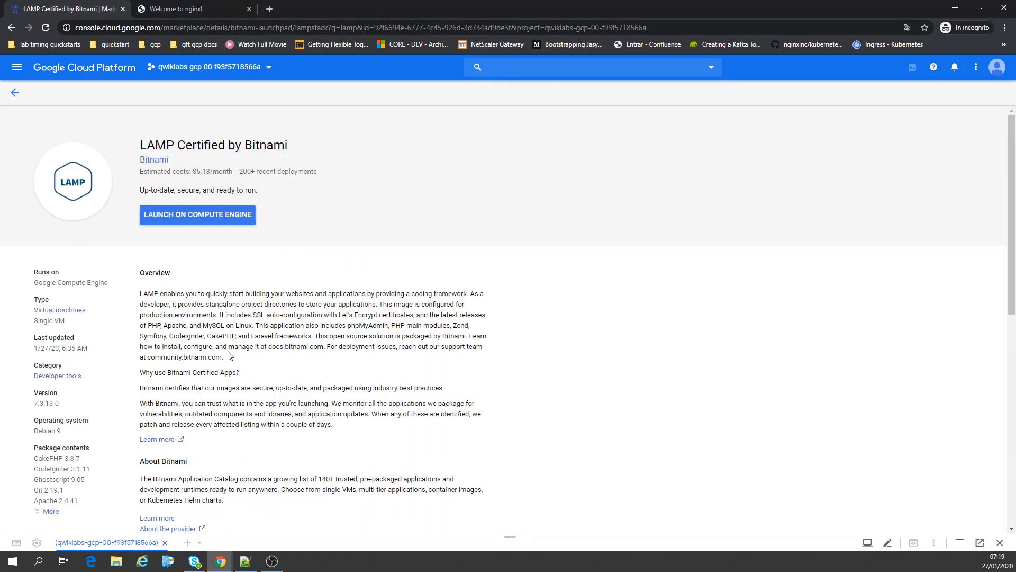
pyautogui.scroll(-3)
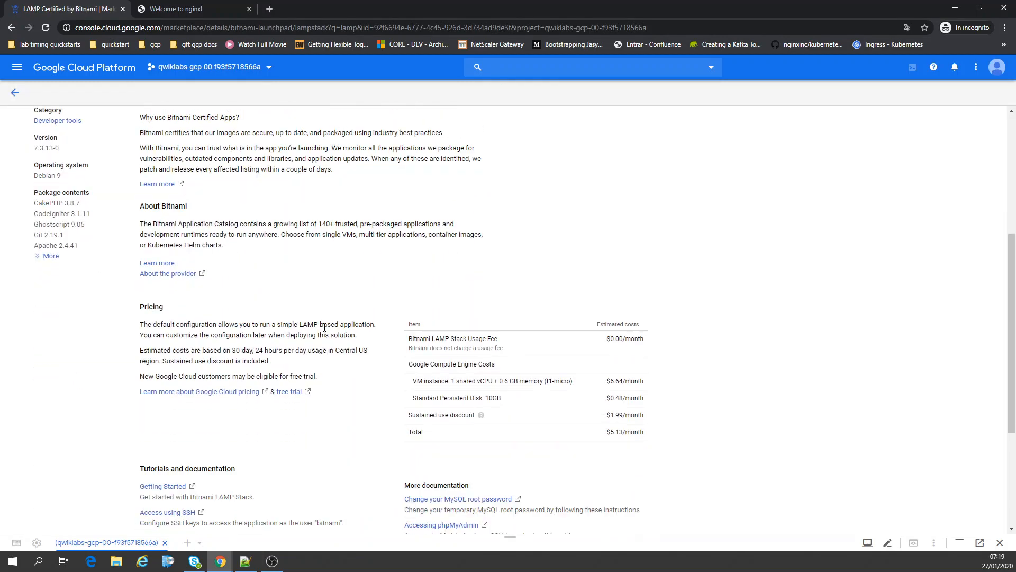
pyautogui.scroll(3)
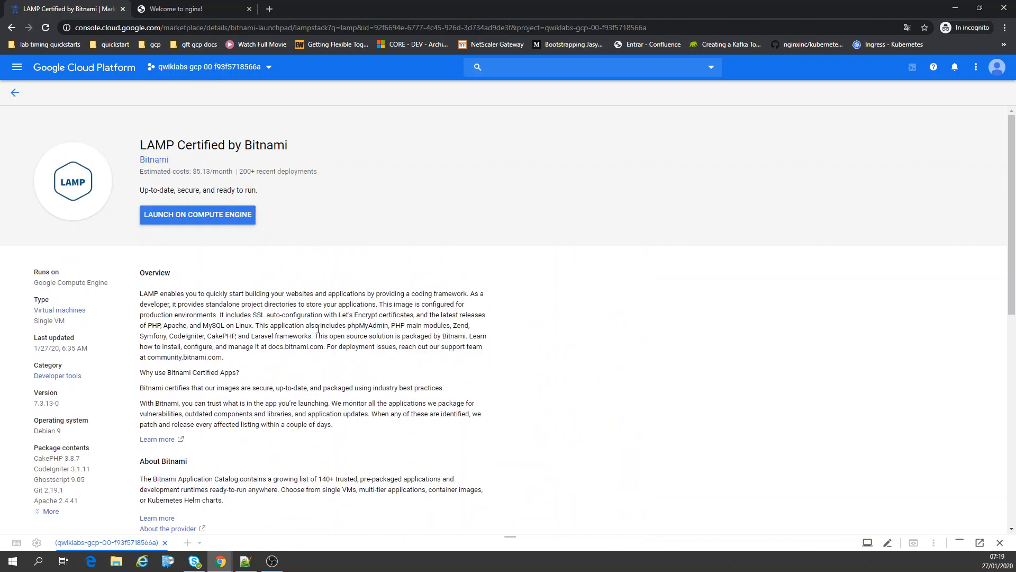
# Launch lampstack-1 on Compute Engine and accept the GCP Marketplace Terms of Service
pyautogui.click(197, 214)
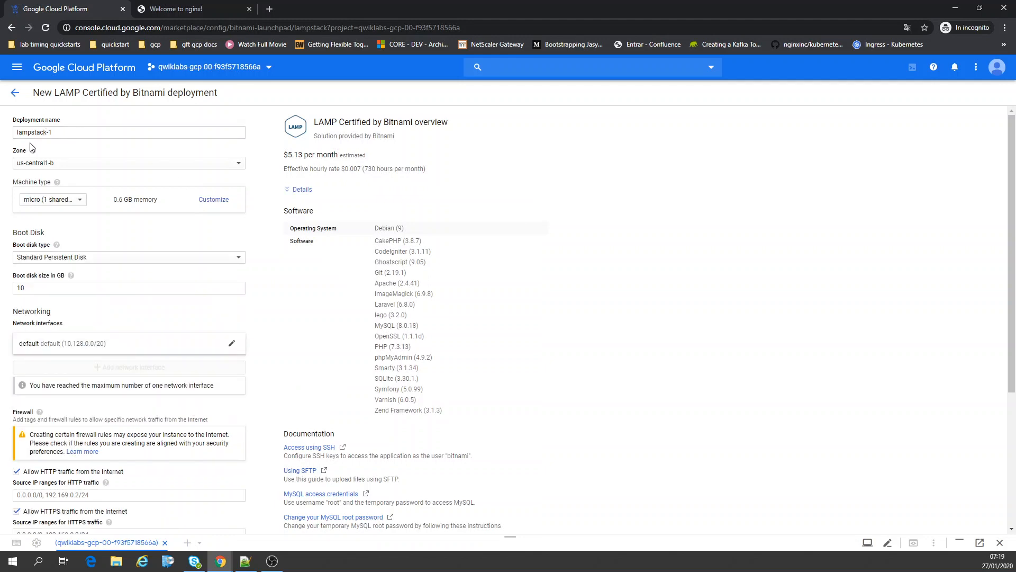
pyautogui.moveTo(265, 271)
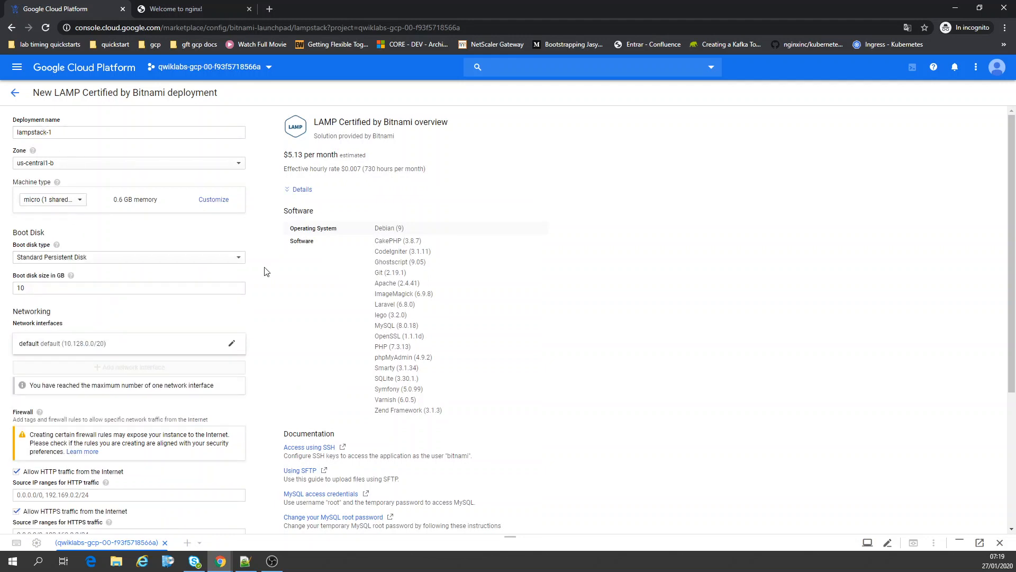
pyautogui.scroll(-3)
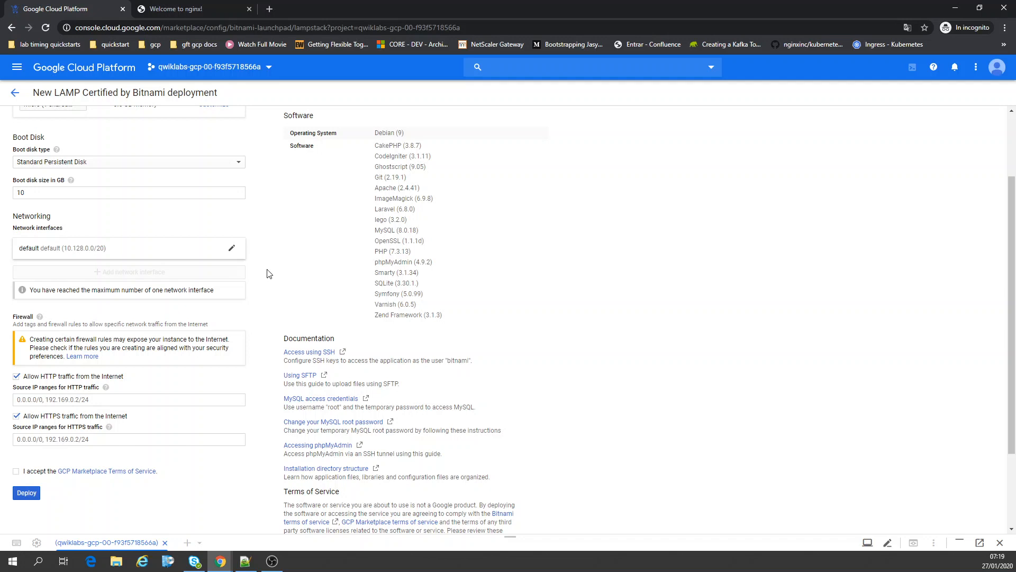
pyautogui.scroll(-3)
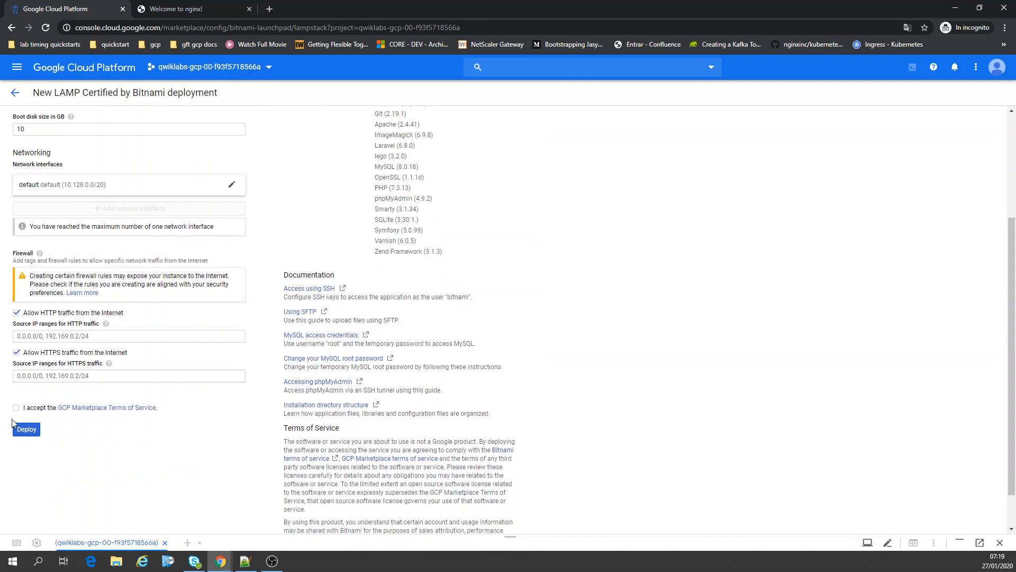
pyautogui.click(15, 407)
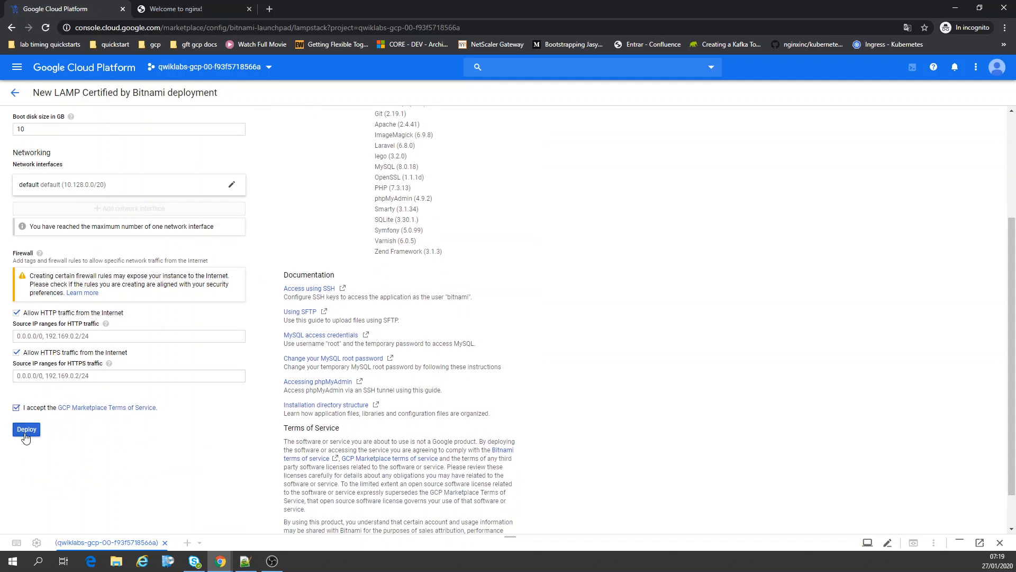
# Deploy lampstack-1, then expand the lampstack and lampstack-vm-tmpl resource nodes
pyautogui.click(26, 428)
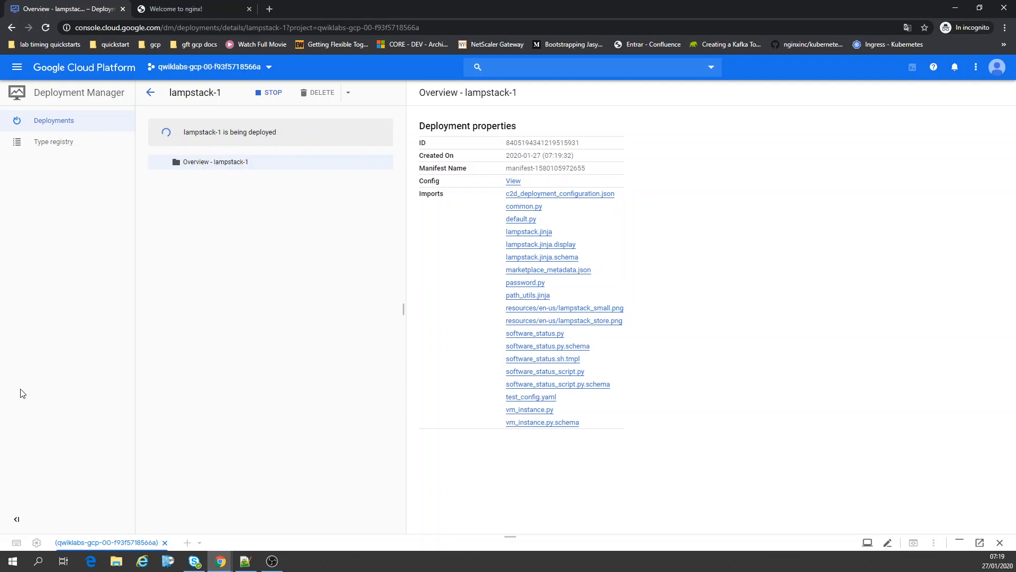
pyautogui.moveTo(50, 289)
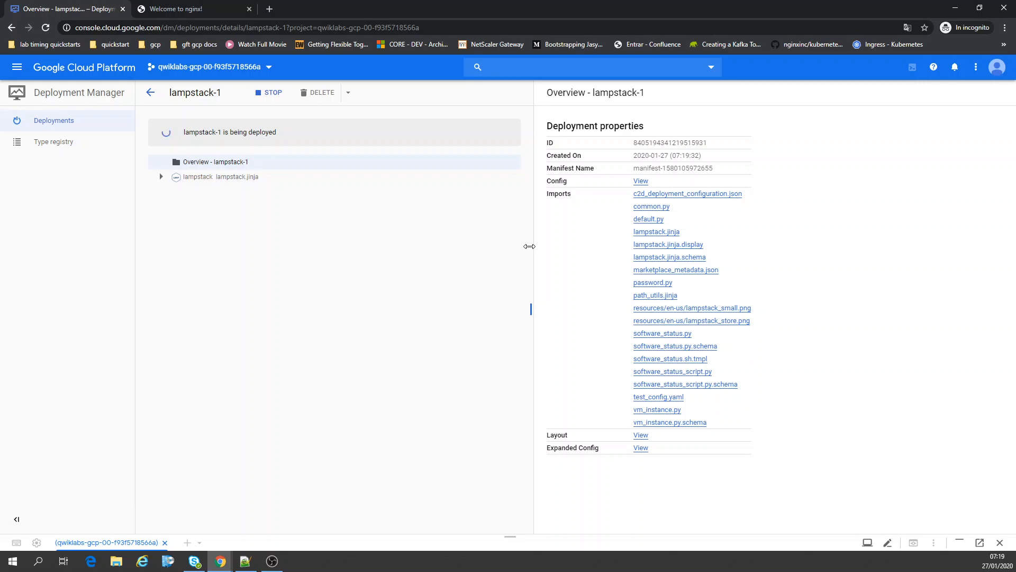
pyautogui.moveTo(171, 187)
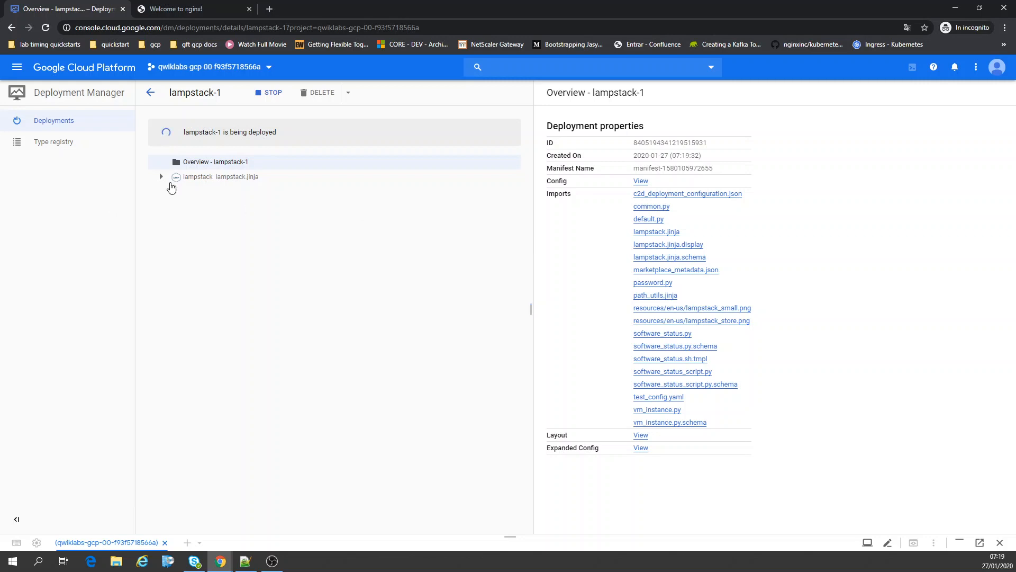
pyautogui.click(160, 176)
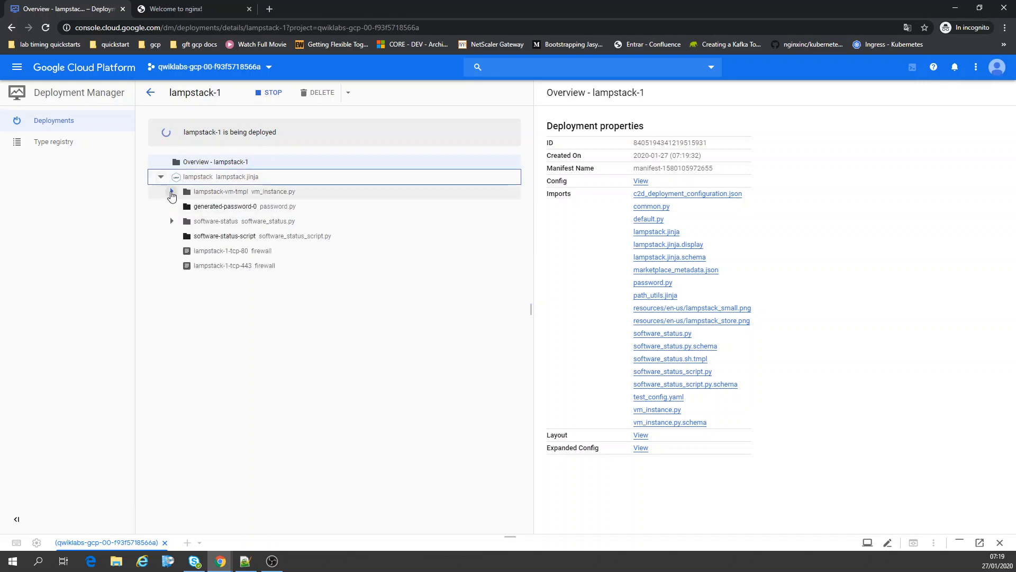
pyautogui.click(171, 191)
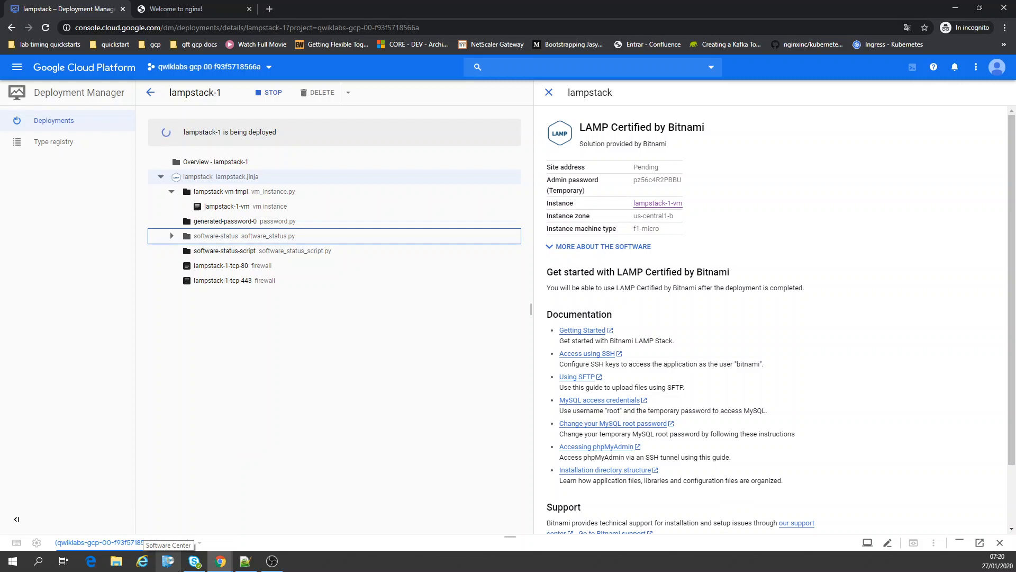
pyautogui.moveTo(76, 336)
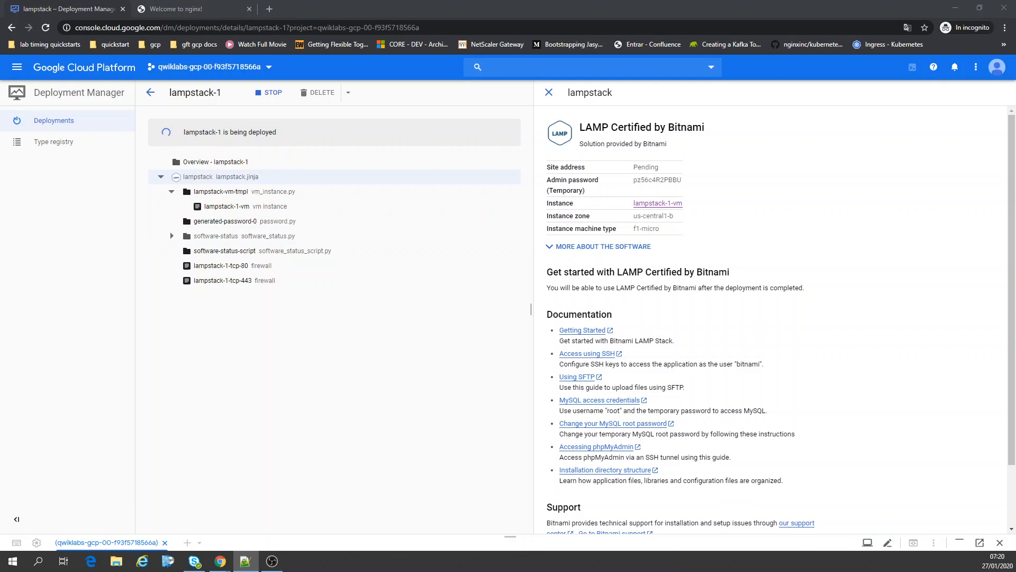
pyautogui.moveTo(477, 266)
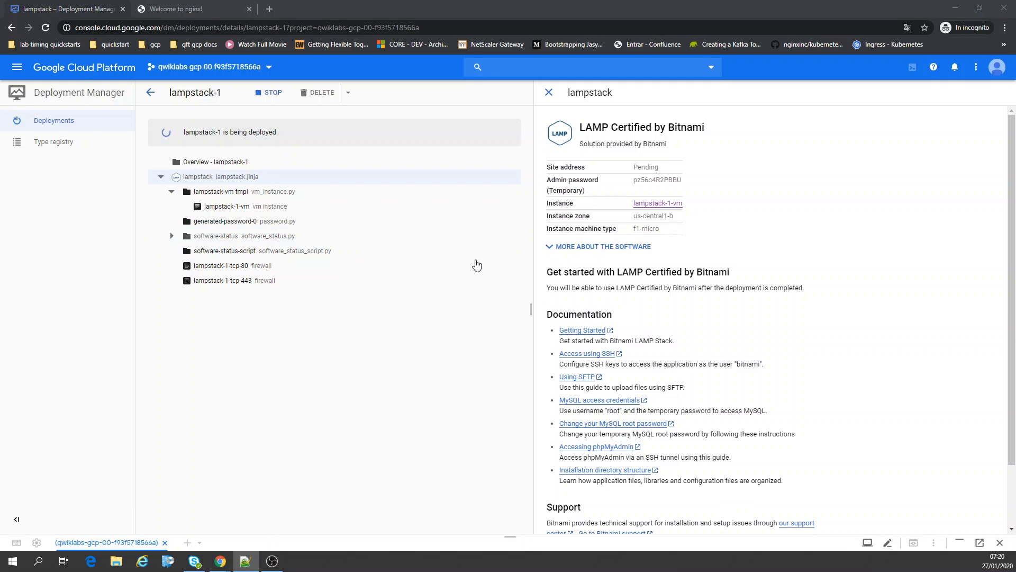
pyautogui.moveTo(469, 349)
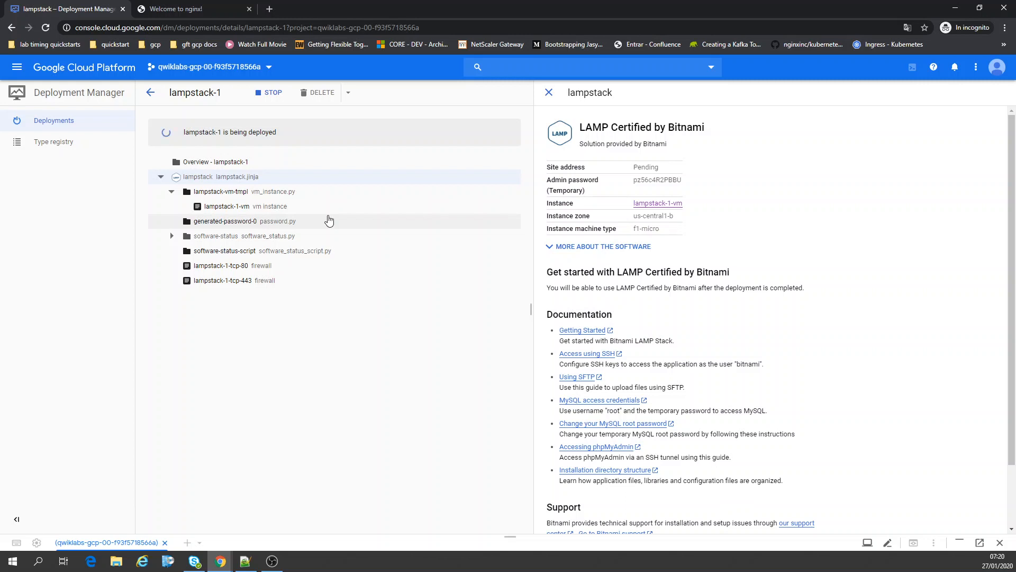
pyautogui.scroll(-3)
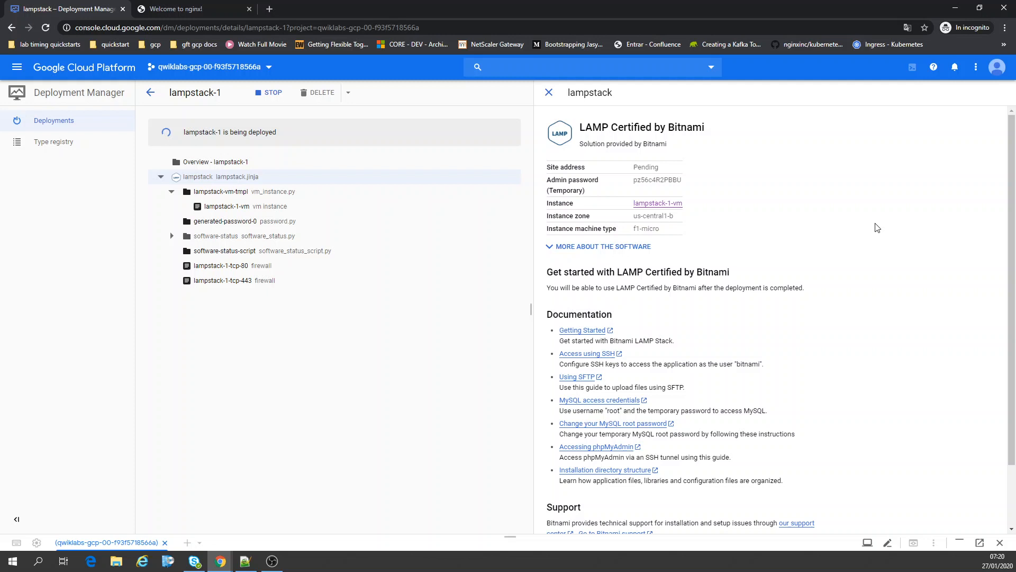
pyautogui.moveTo(407, 164)
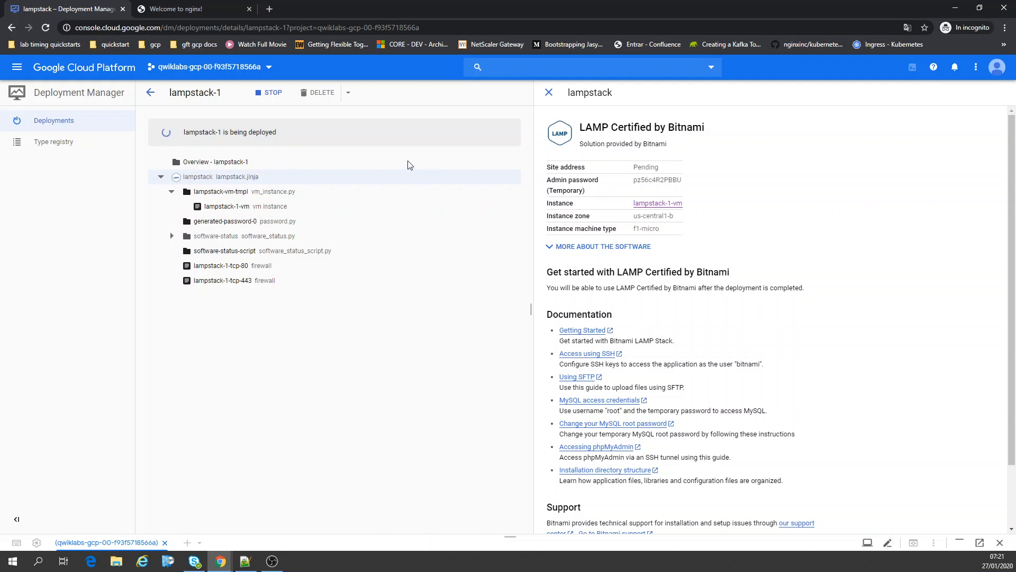
pyautogui.moveTo(898, 257)
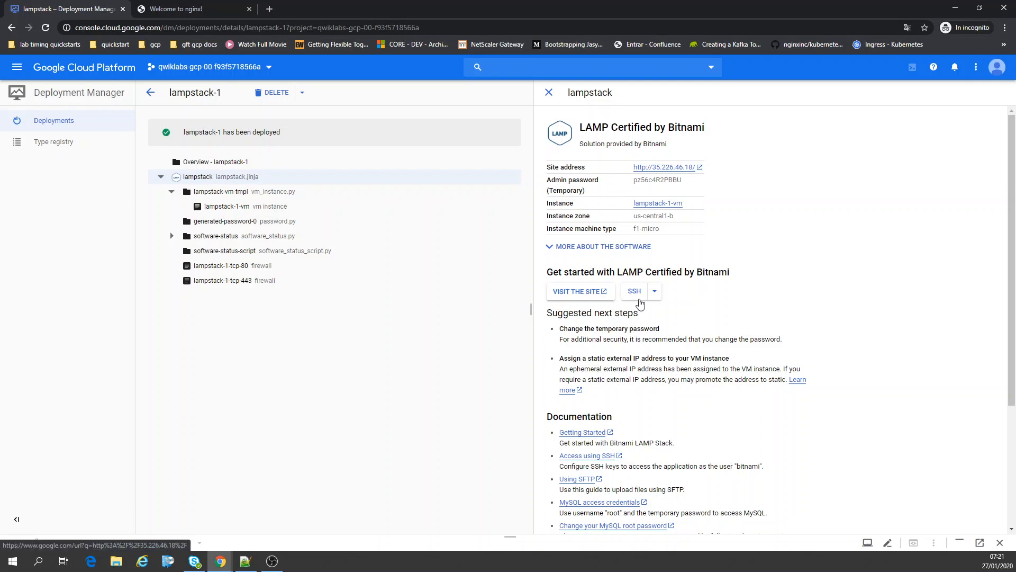
# SSH into lampstack-1-vm and maximise the SSH window
pyautogui.click(634, 290)
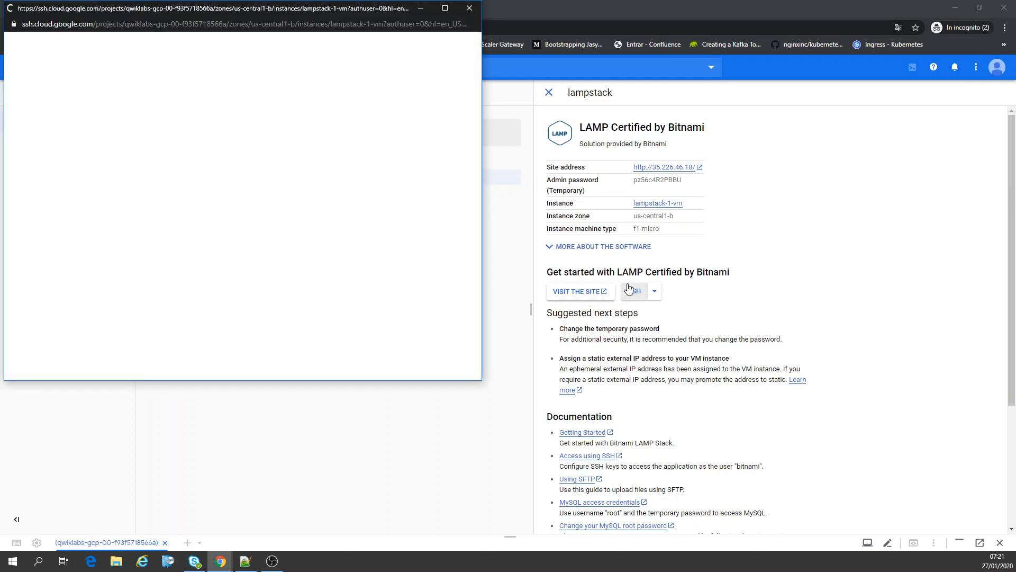
pyautogui.click(633, 291)
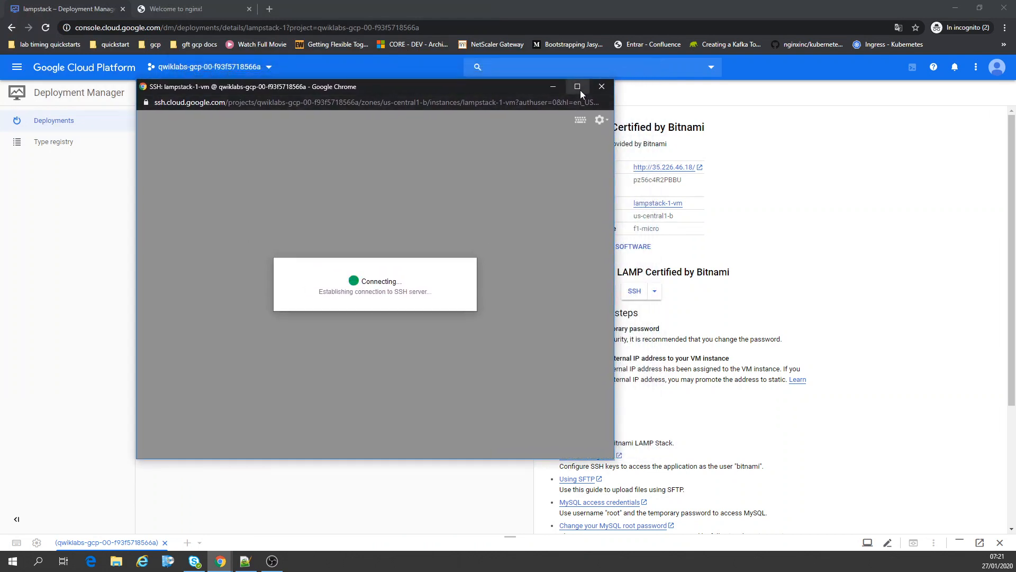
pyautogui.click(575, 86)
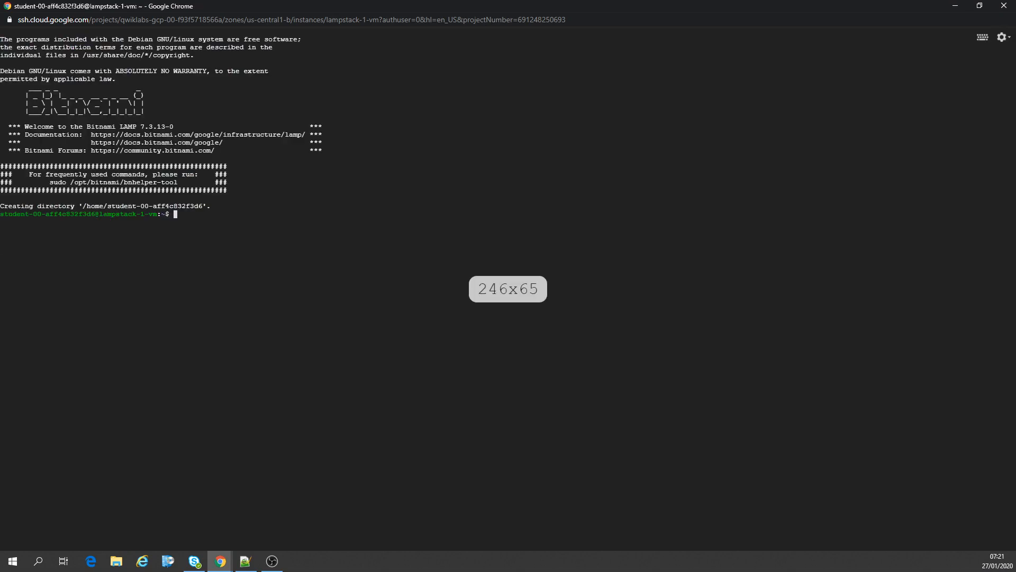
# Get a fresh prompt, list files, and change into /opt/bitnami
pyautogui.press('ctrl+c')
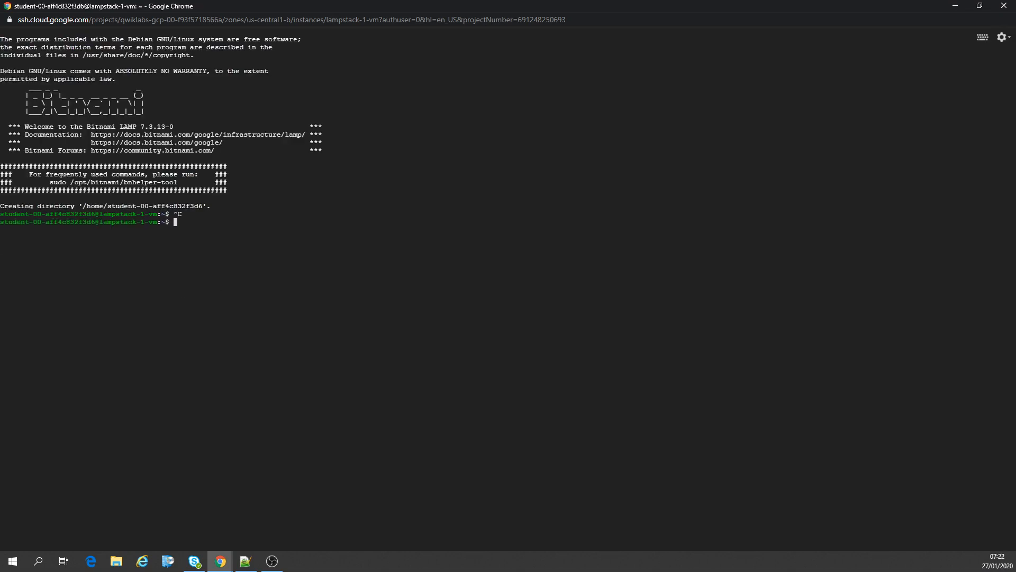
pyautogui.write('ls')
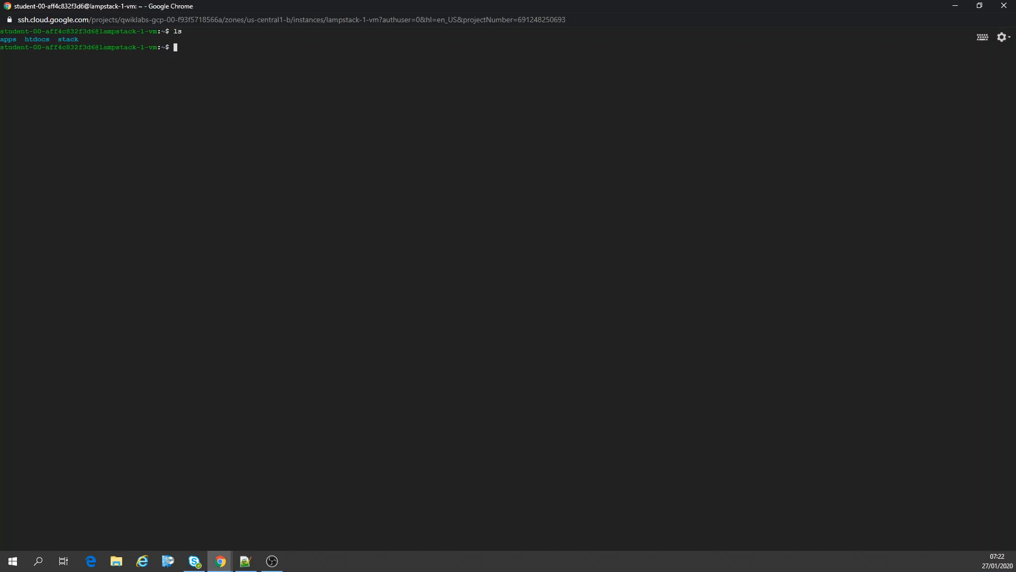
pyautogui.write('cd /opt/bitnami')
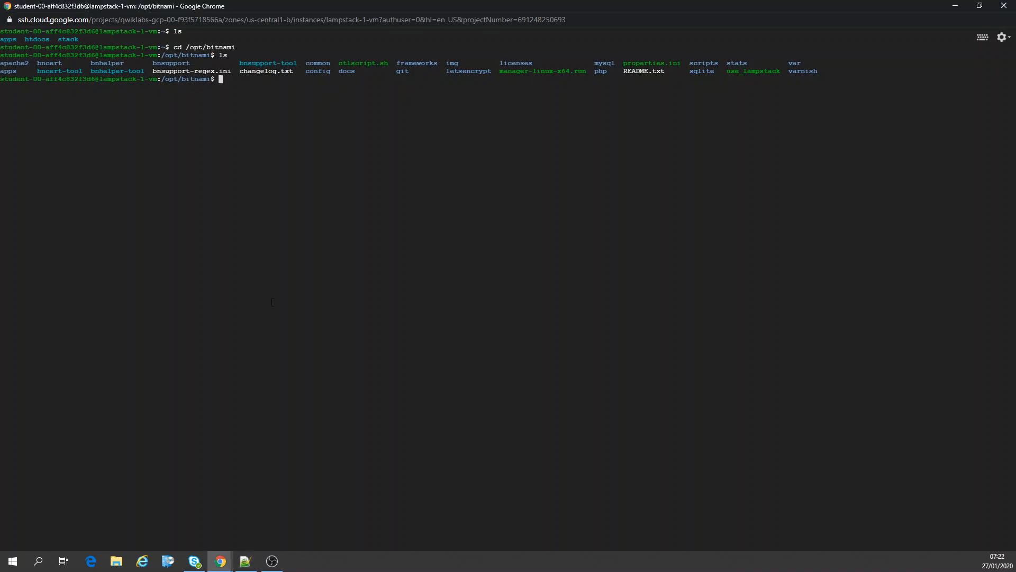
pyautogui.moveTo(263, 210)
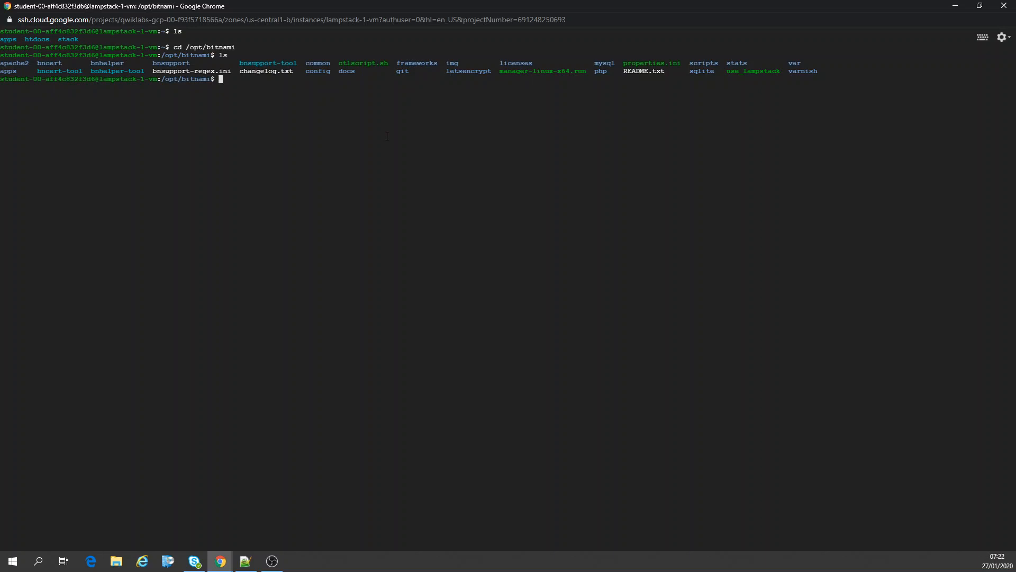
pyautogui.doubleClick(346, 71)
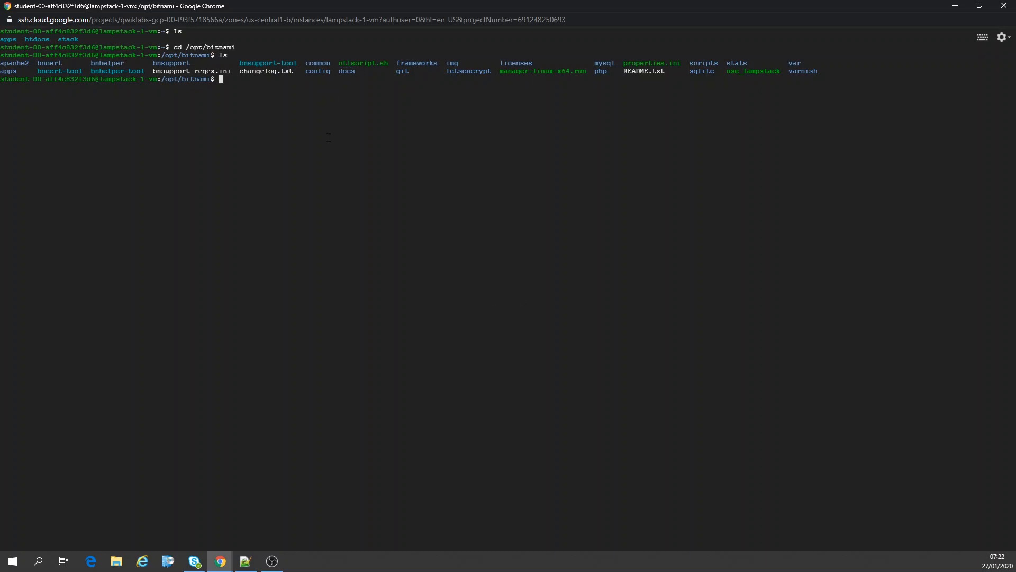
# Copy docs/phpinfo.php into apache2/htdocs with sudo cp
pyautogui.write('docs')
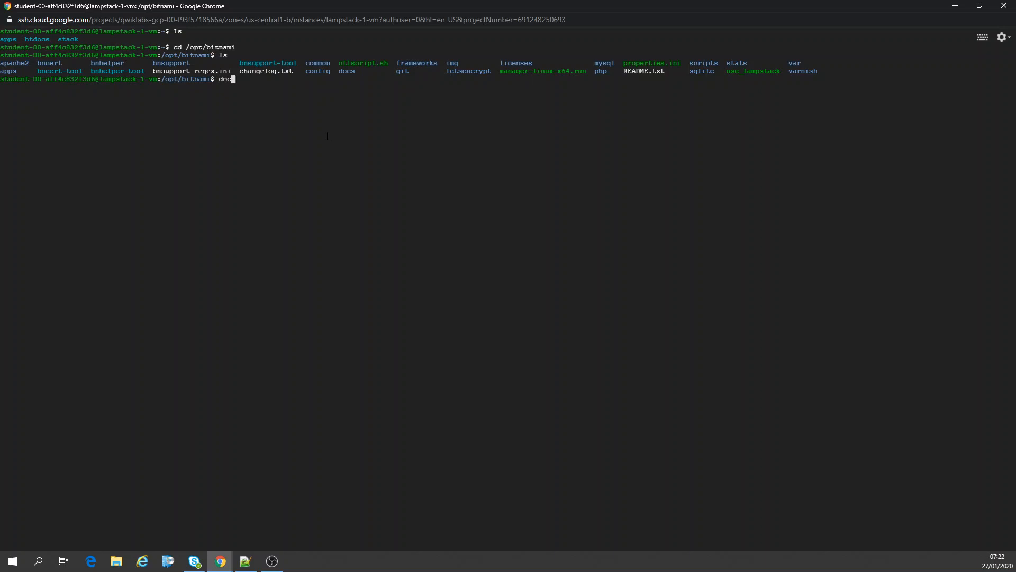
pyautogui.press('Backspace')
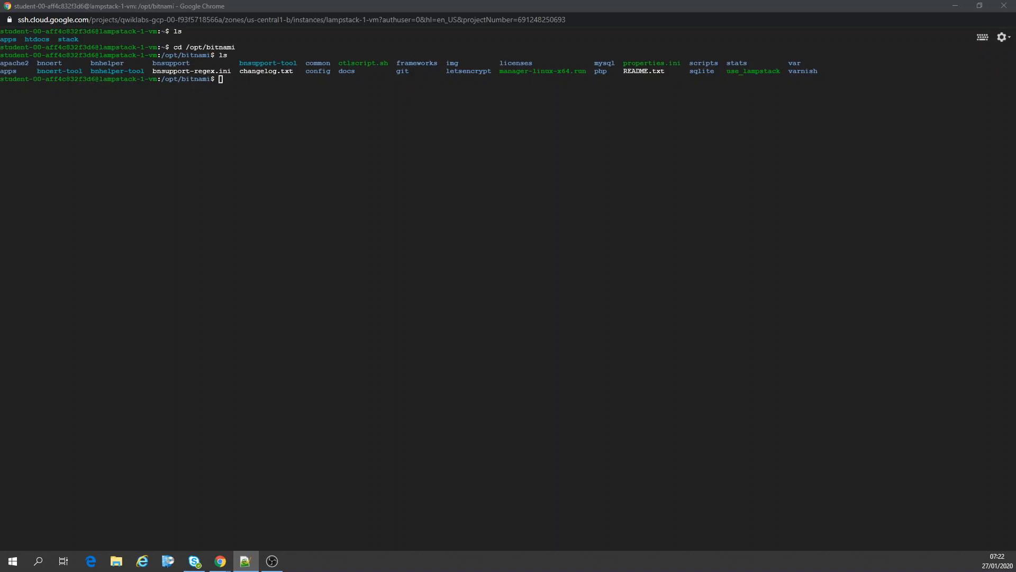
pyautogui.write('sudo cp docs/phpinfo.php apache2/htdocs')
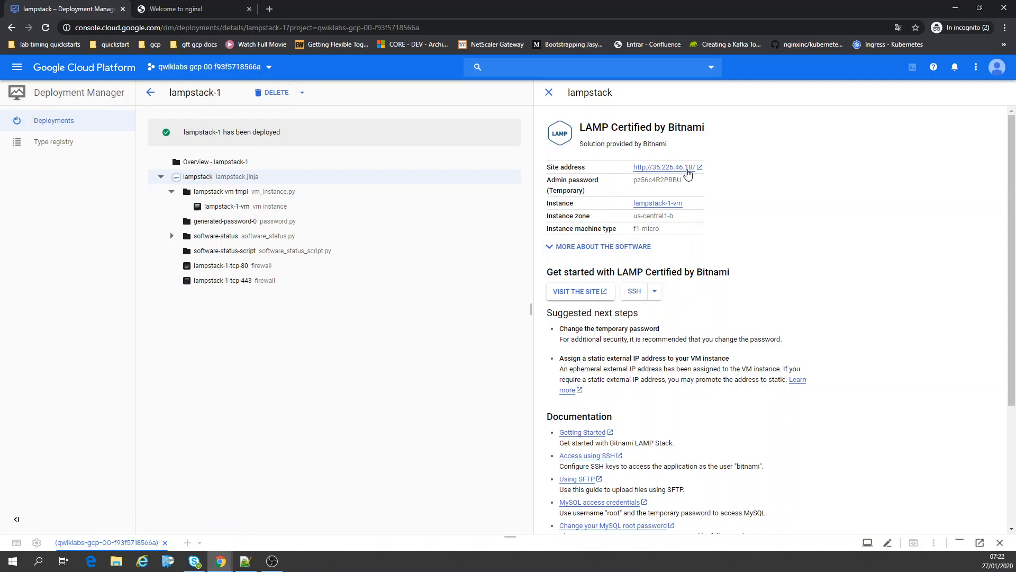
# Open the site address 35.226.46.18 through the redirect notice and select the URL
pyautogui.click(664, 167)
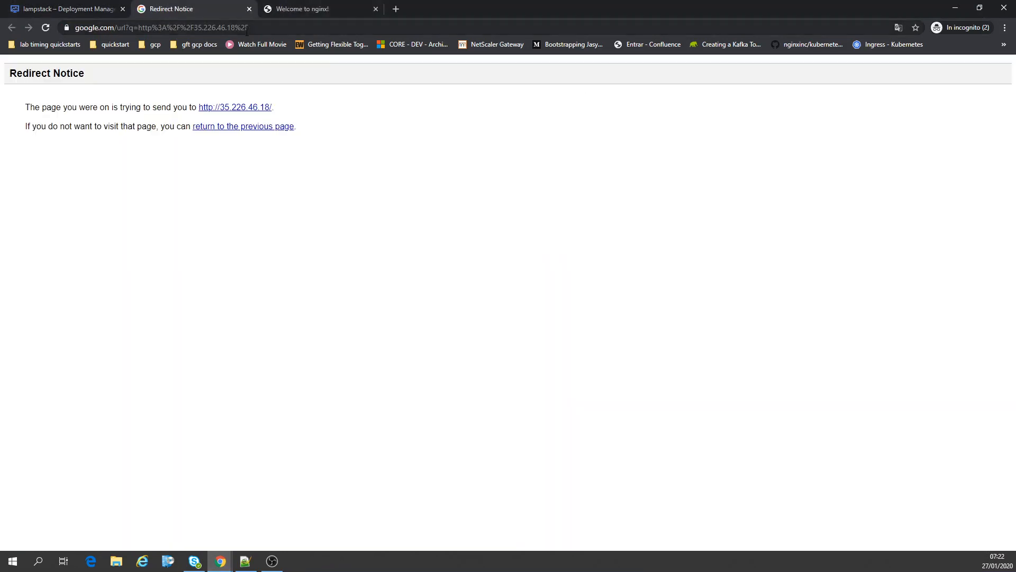
pyautogui.click(235, 106)
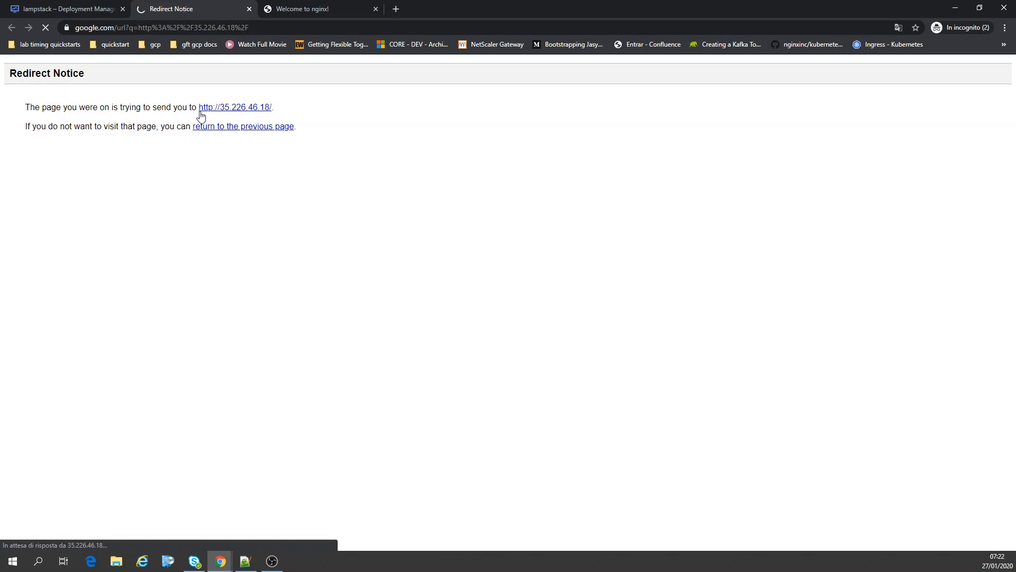
pyautogui.click(235, 107)
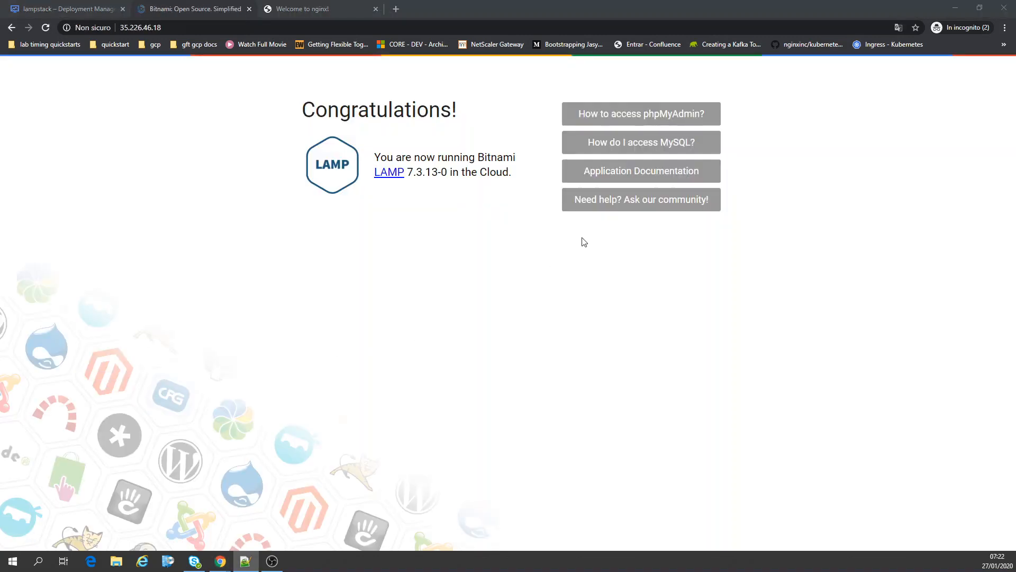
pyautogui.click(140, 27)
pyautogui.write('/phpinfo.php')
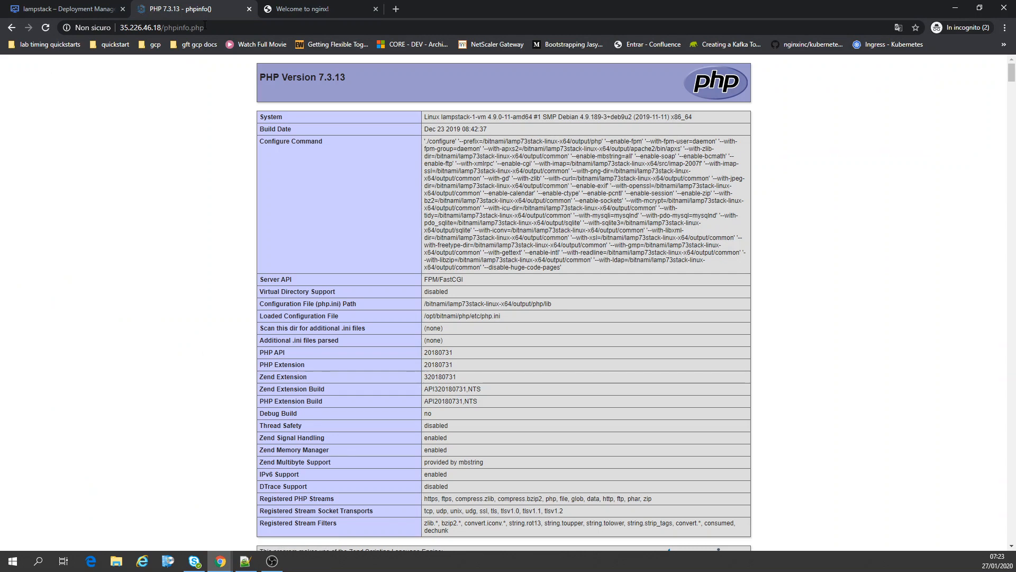
pyautogui.moveTo(166, 189)
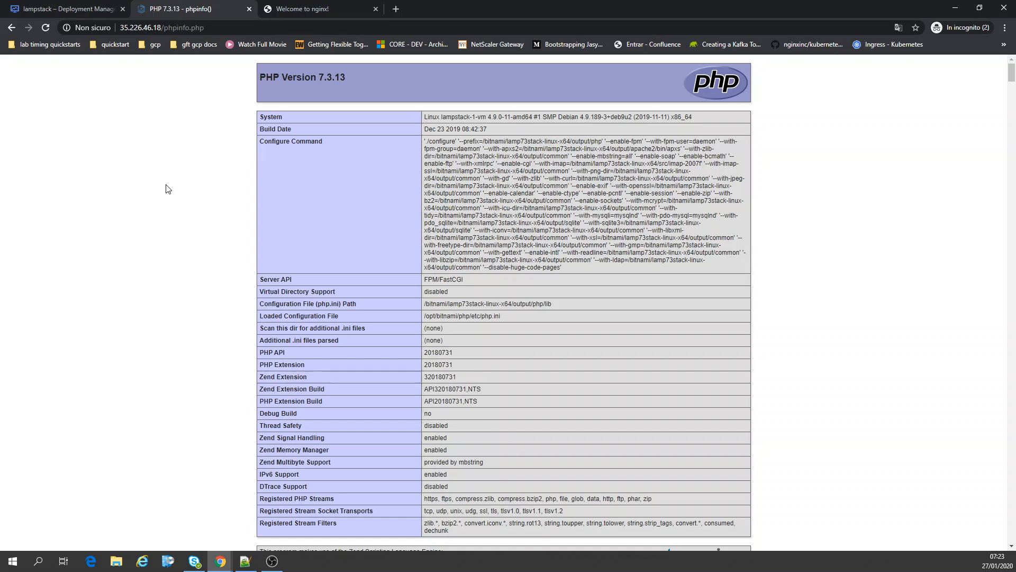
# Switch back to the lampstack-1 Deployment Manager tab and scroll its details
pyautogui.click(65, 8)
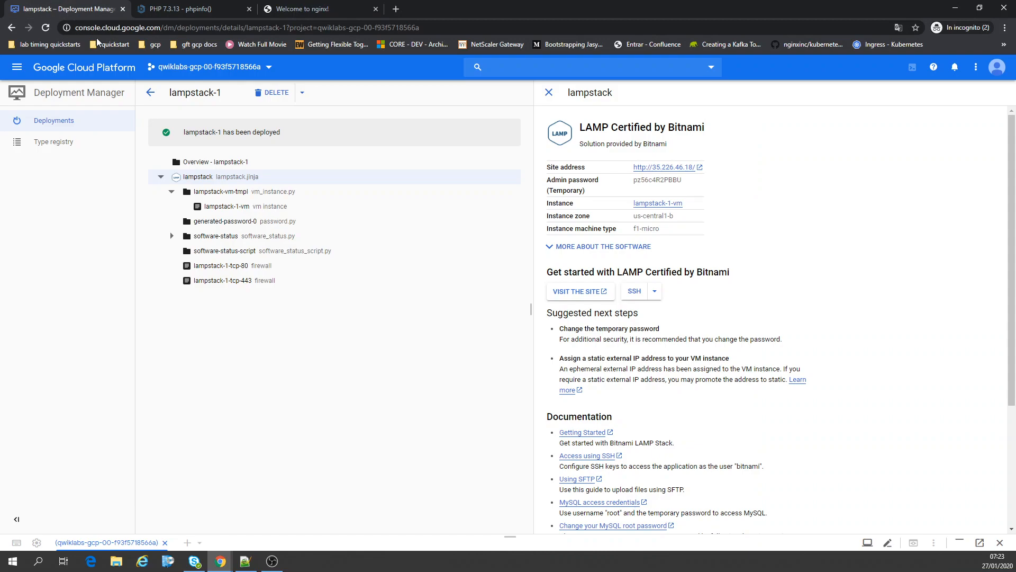
pyautogui.scroll(-3)
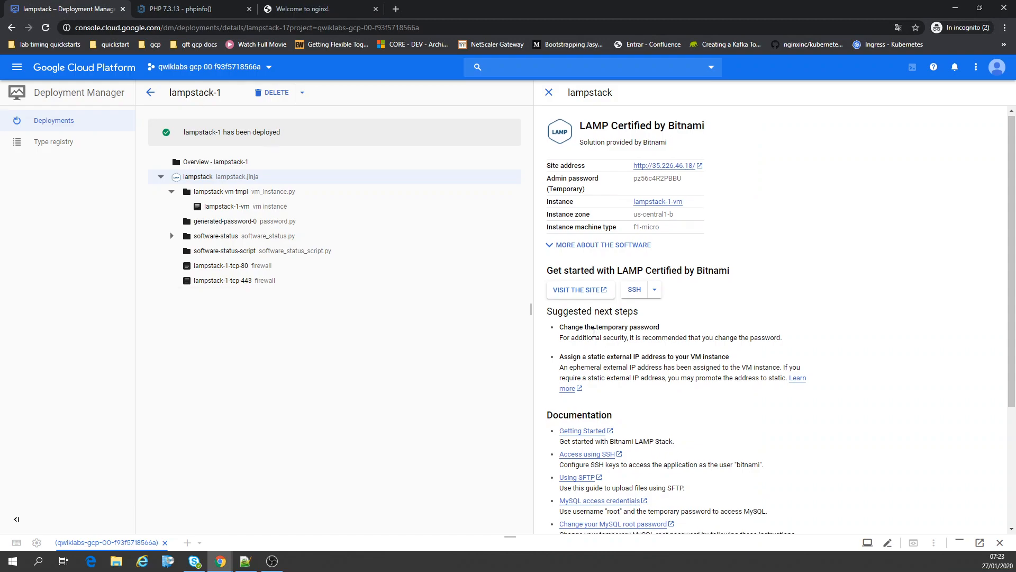